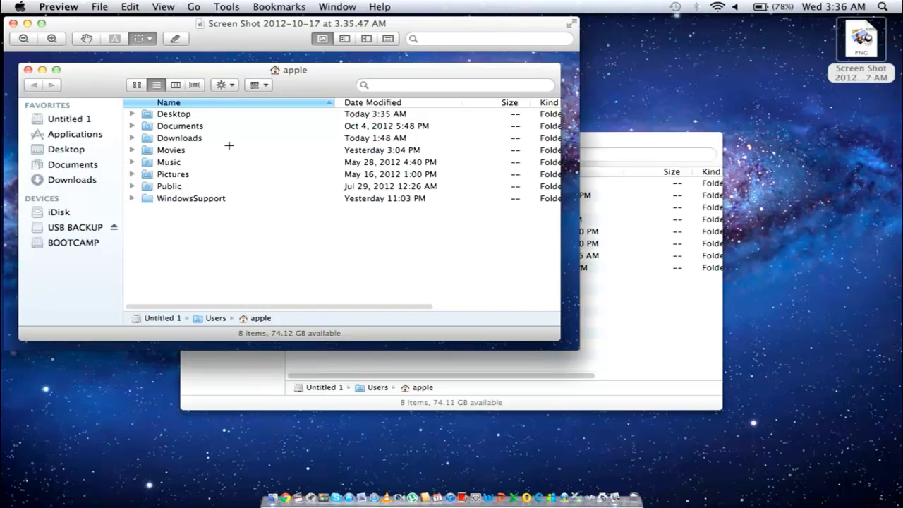
pyautogui.moveTo(29, 336)
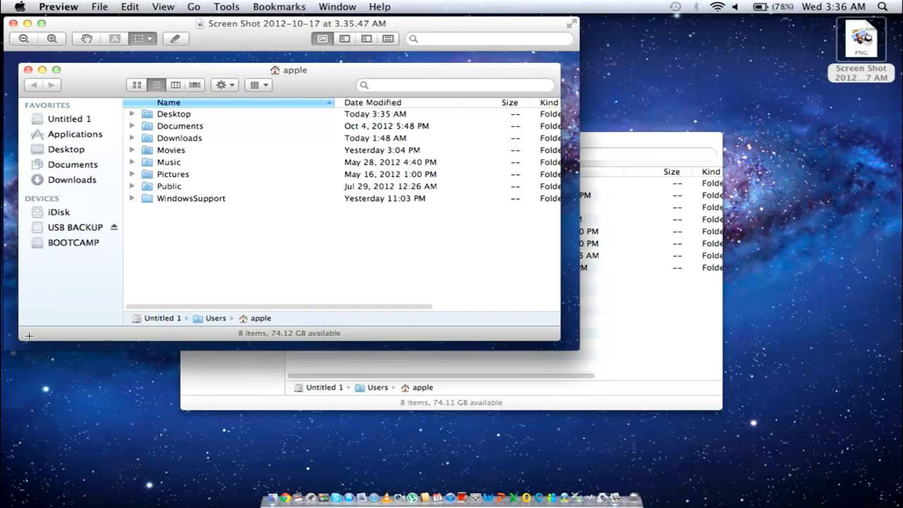
pyautogui.moveTo(513, 110)
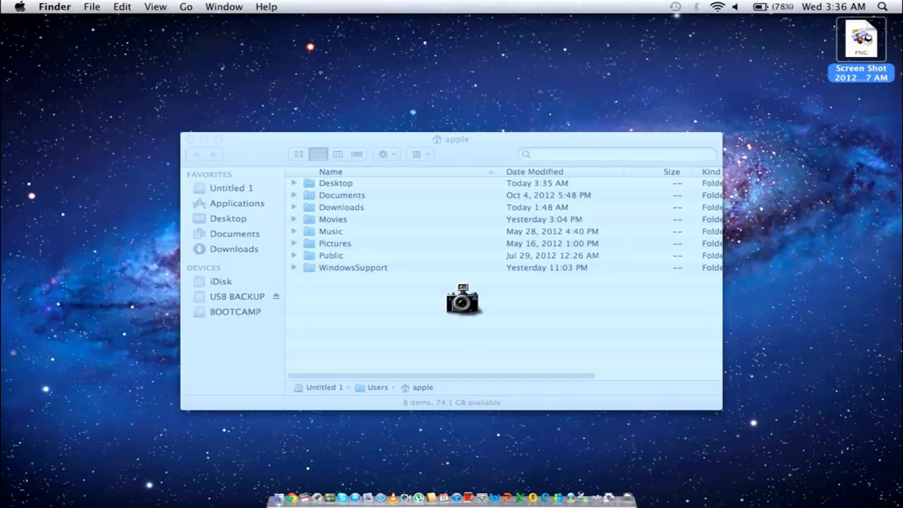
# - Quit Preview and enter window-capture mode (Cmd+Shift+4, Space) over the apple home folder window
pyautogui.moveTo(463, 300); pyautogui.dragTo(471, 63)
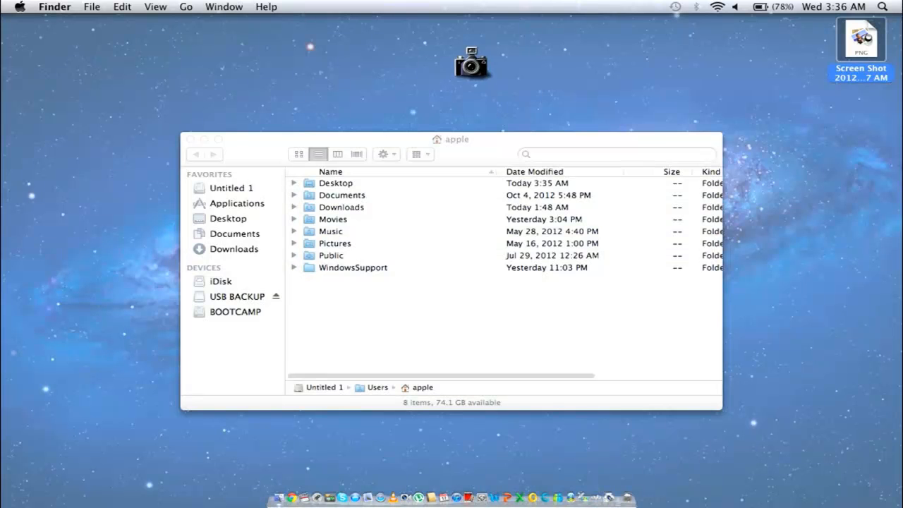